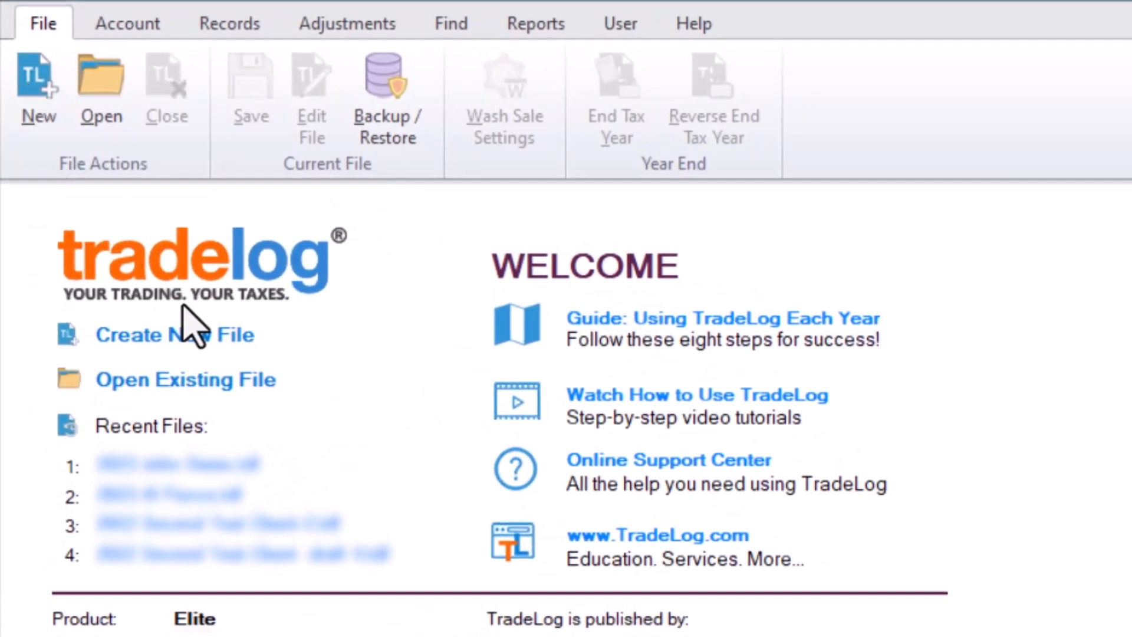
mouse_move(213, 361)
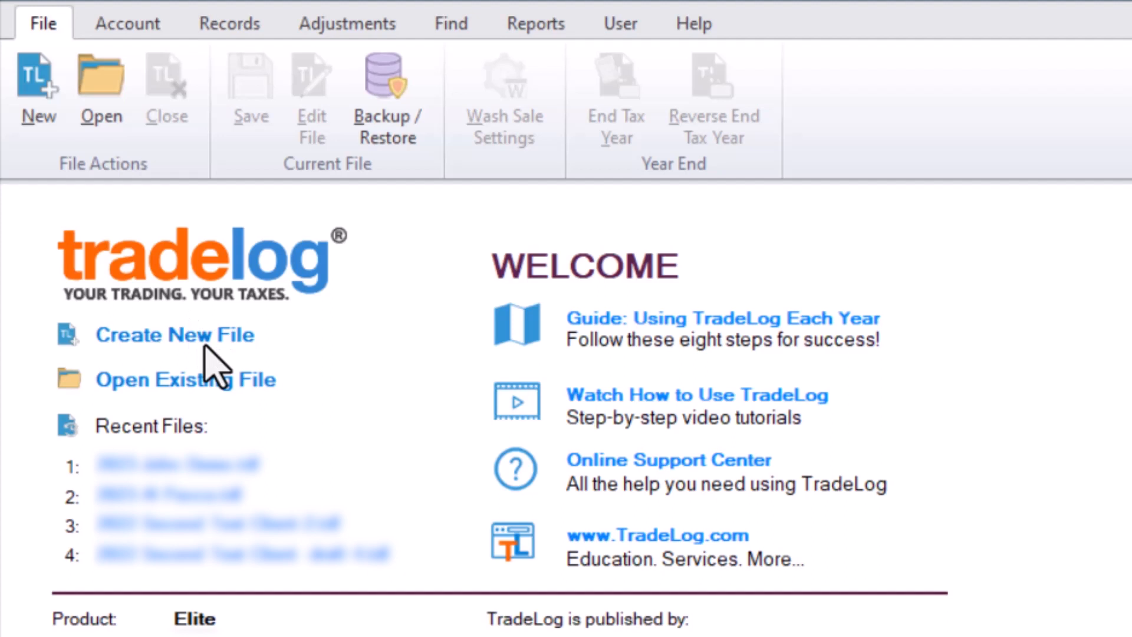
Start a new TradeLog file from the welcome screen.
left_click(175, 334)
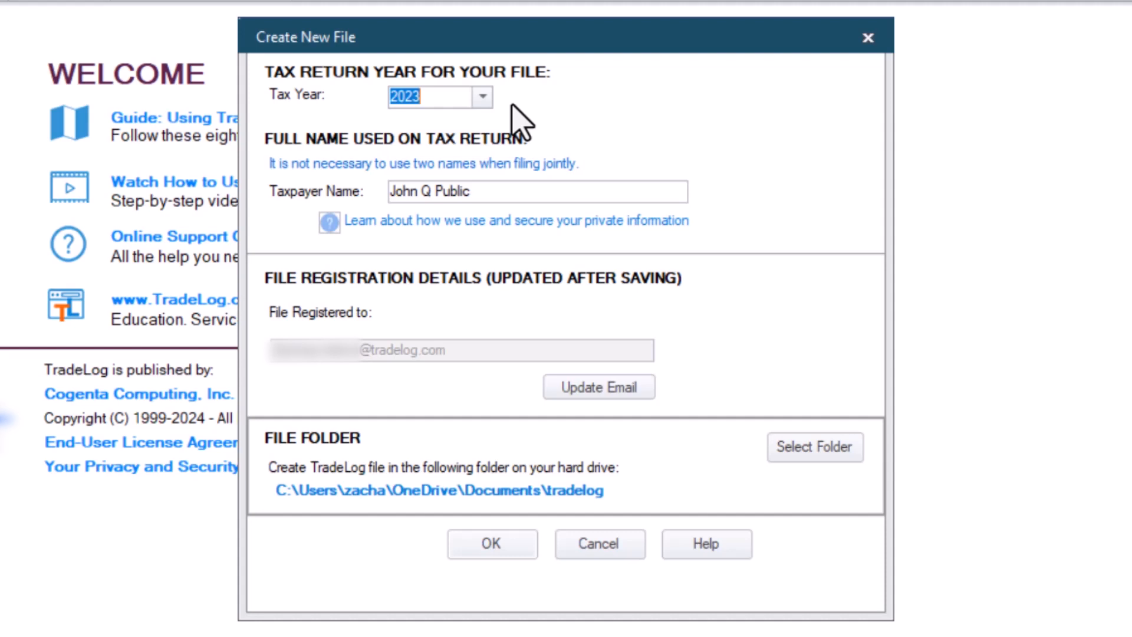
Keep tax year 2023, enter taxpayer name John Demo and submit the new file details.
left_click(482, 95)
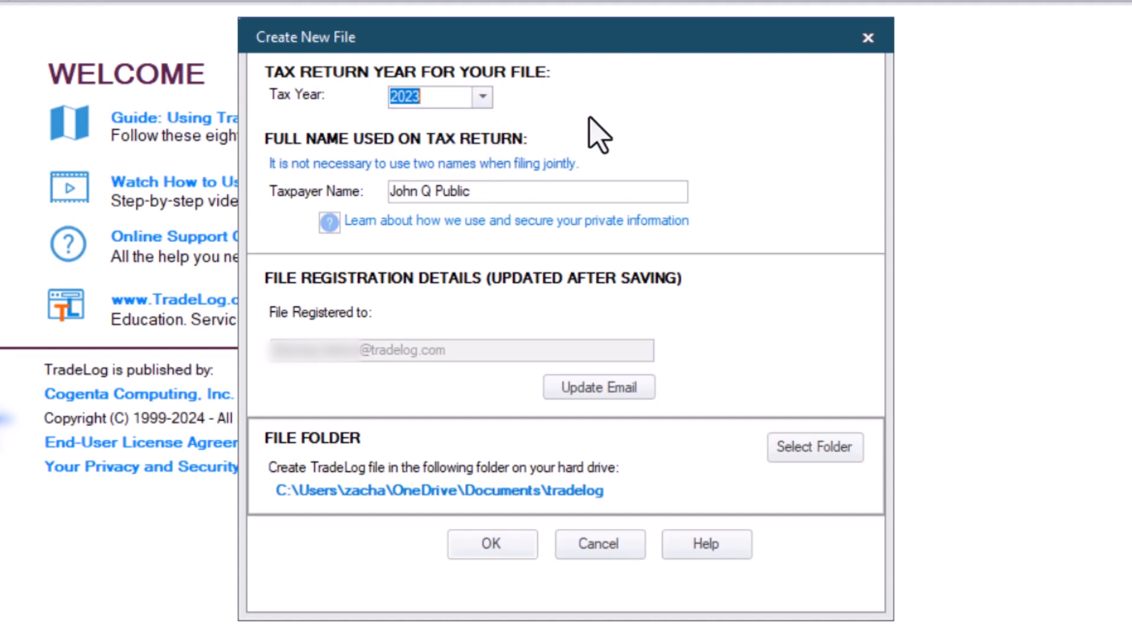
left_click(536, 191)
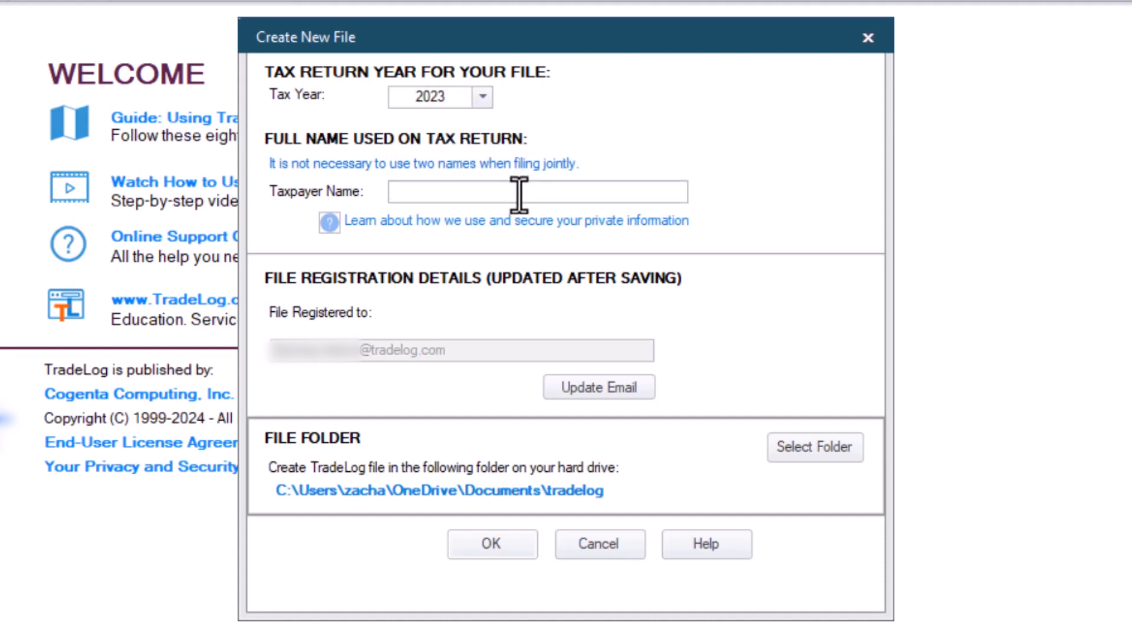
type("John Dem")
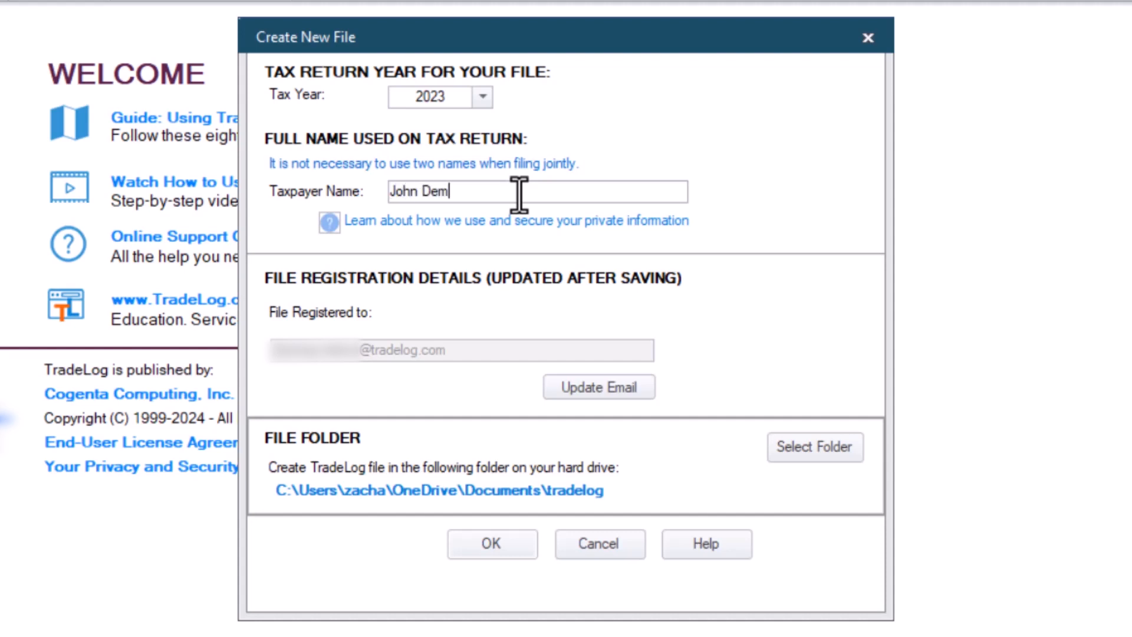
type("o")
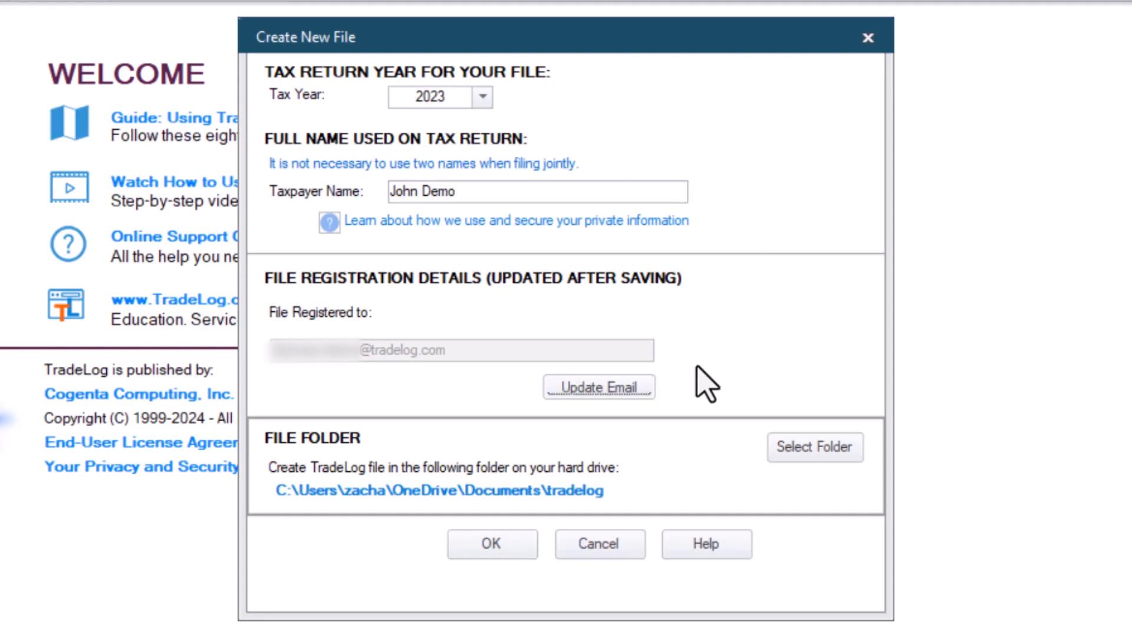
mouse_move(670, 452)
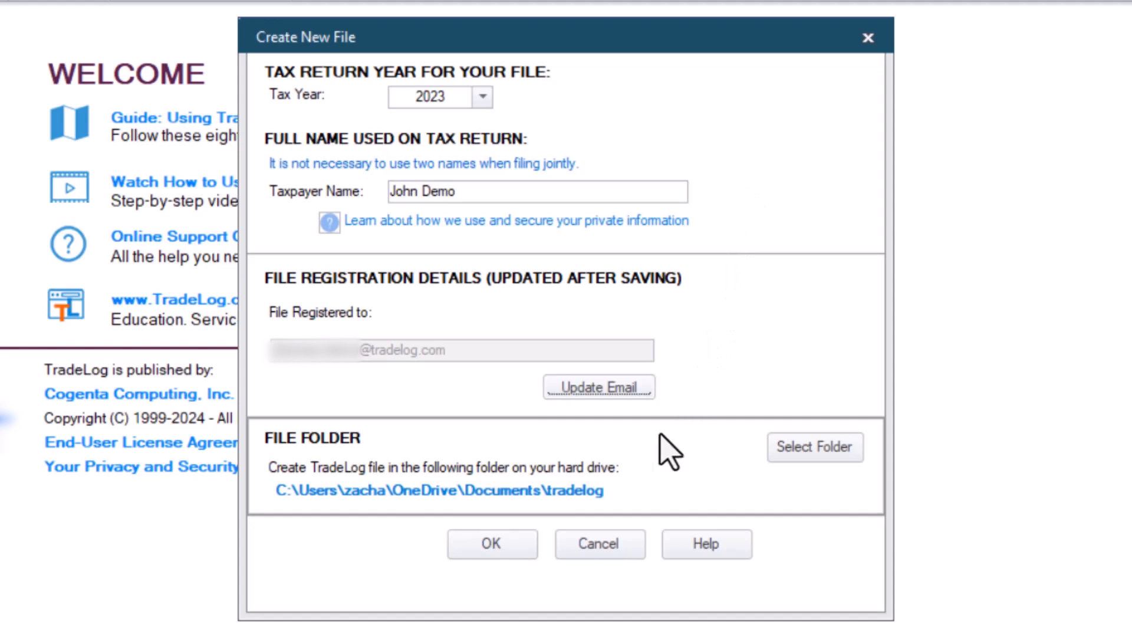
mouse_move(551, 509)
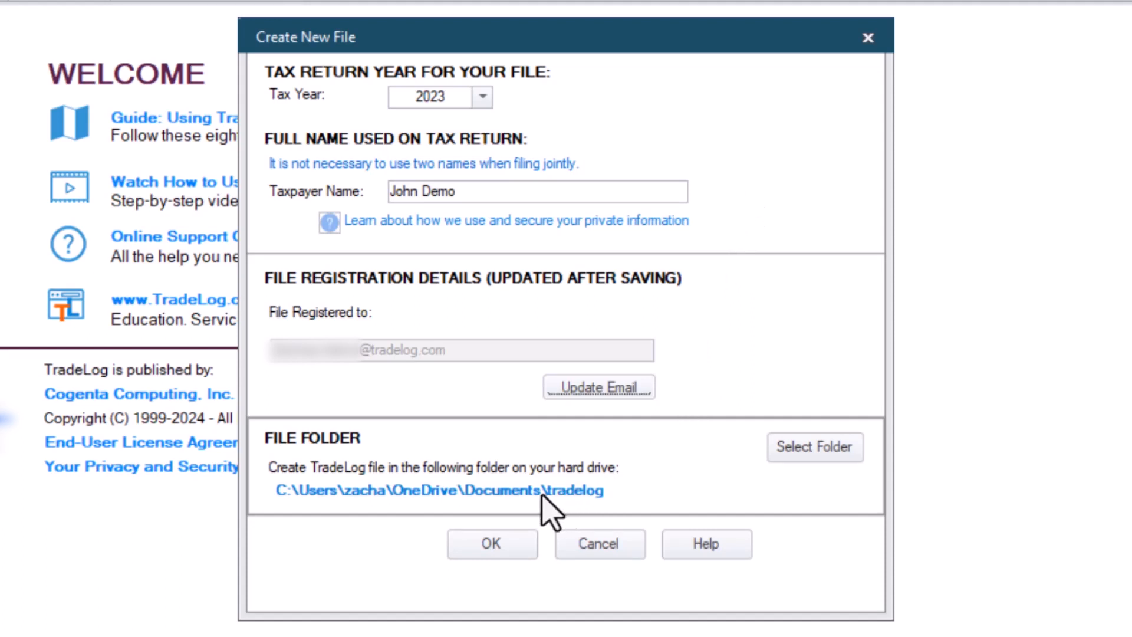
mouse_move(458, 502)
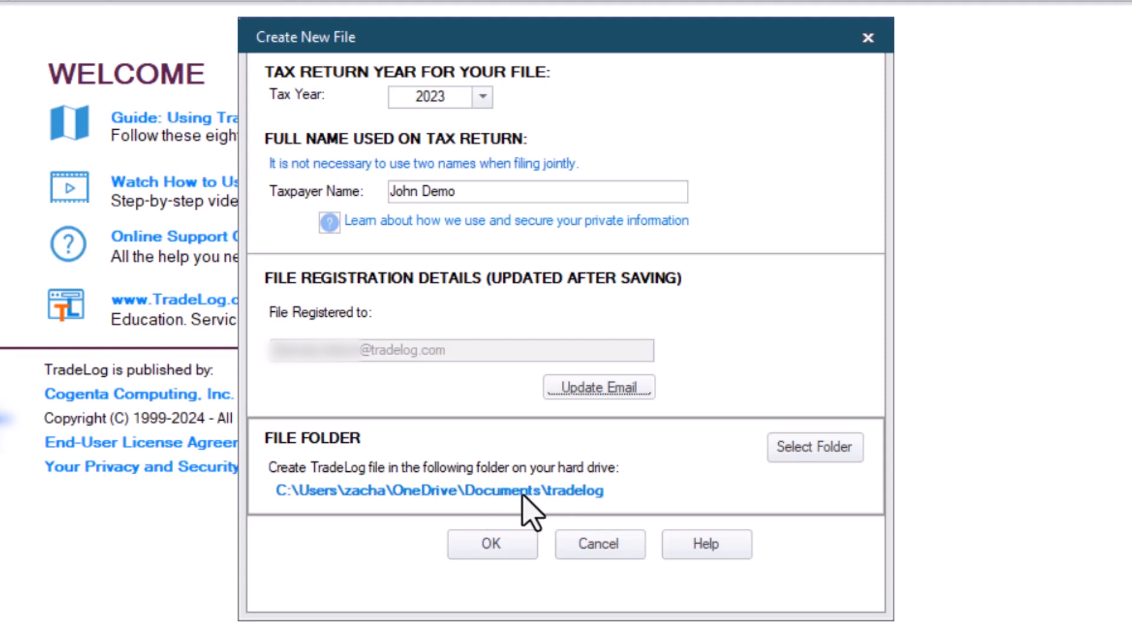
mouse_move(621, 519)
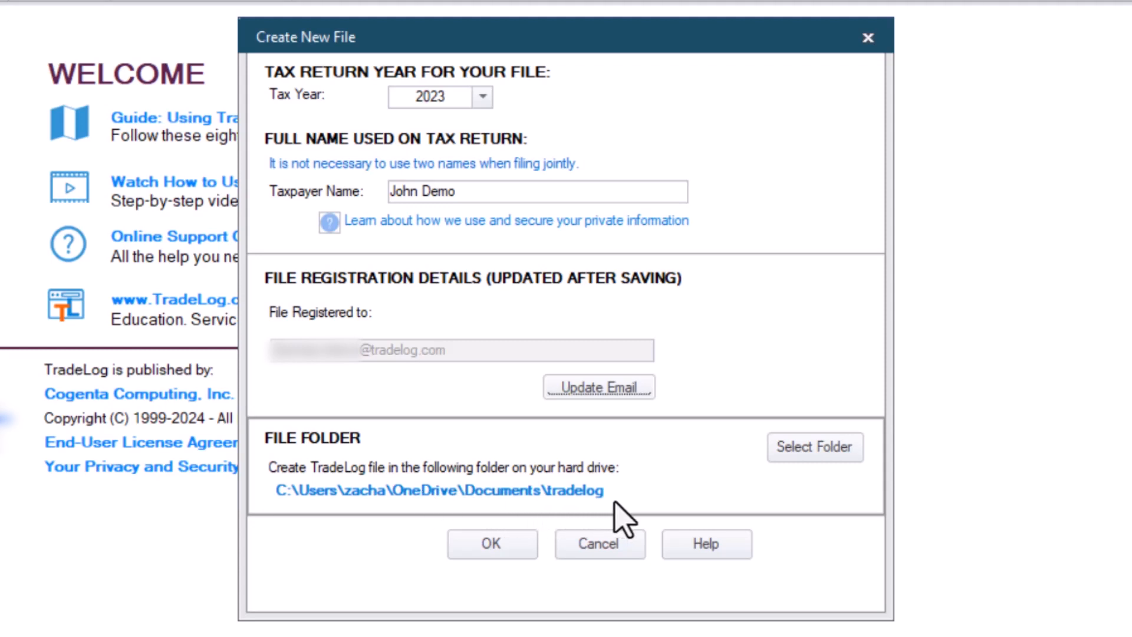
left_click(491, 544)
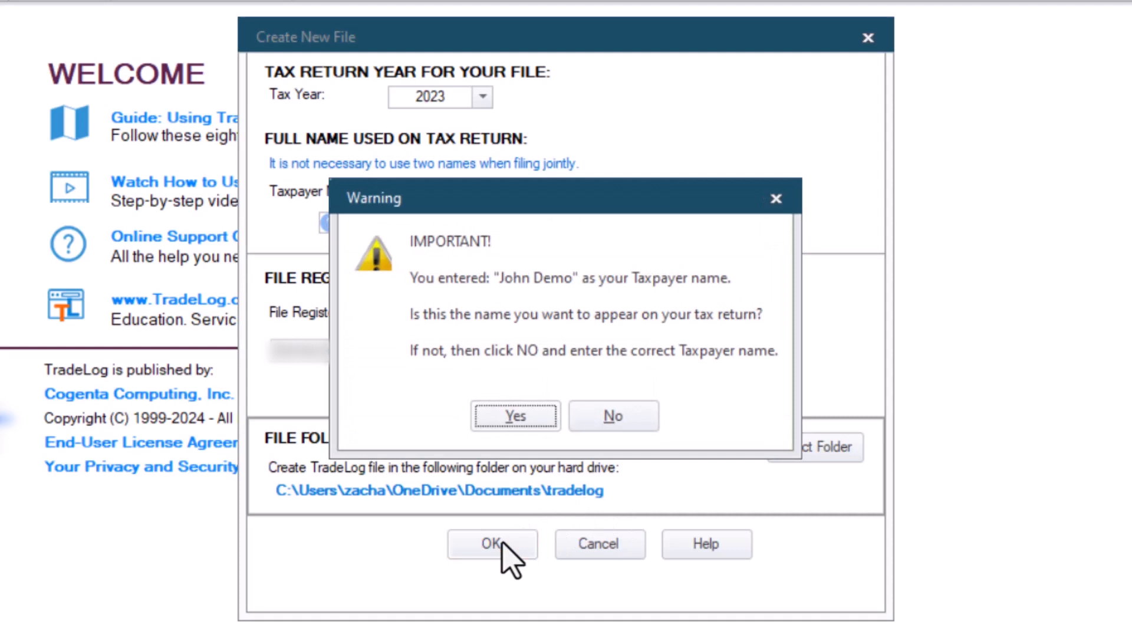
Confirm John Demo, then choose Interactive Brokers as the import filter on Regular Cash Basis.
left_click(515, 415)
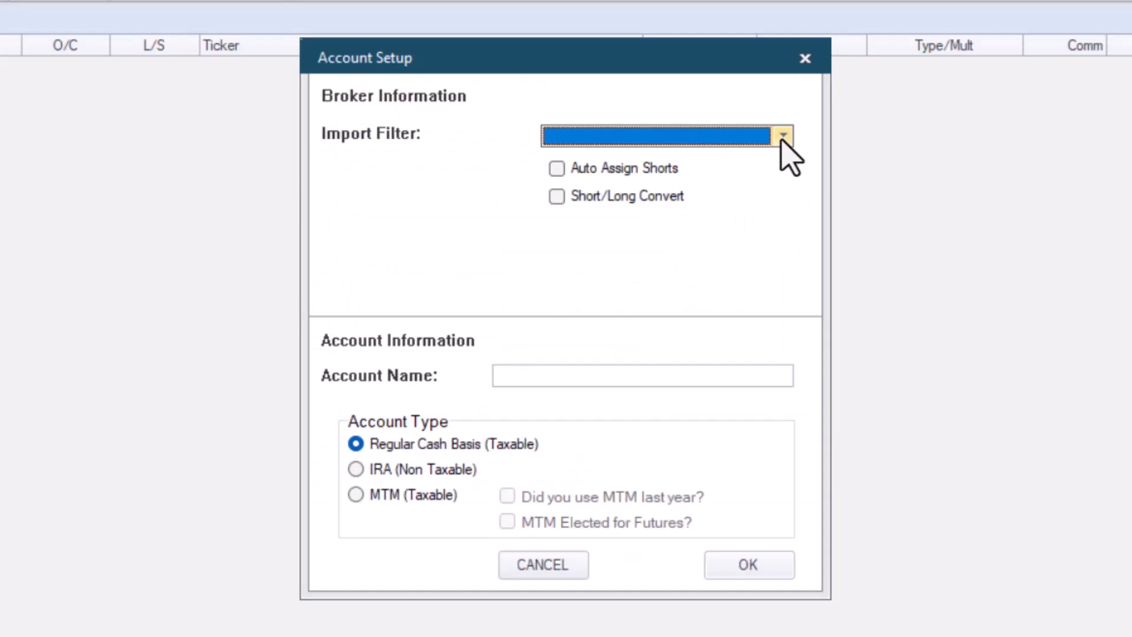
mouse_move(782, 136)
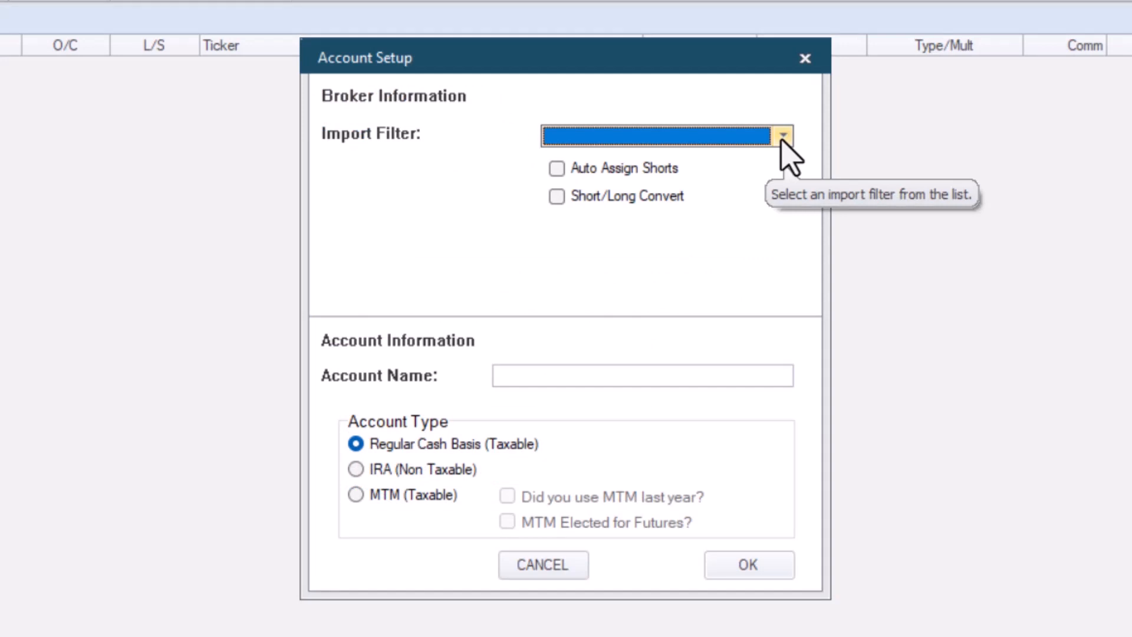
left_click(781, 134)
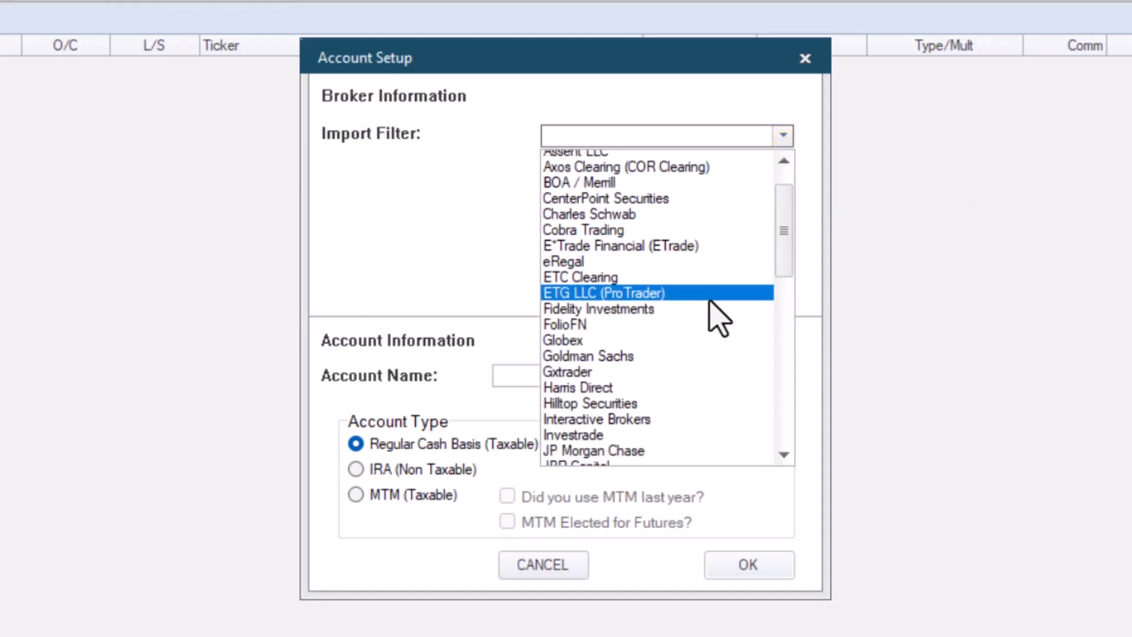
scroll("down", 3)
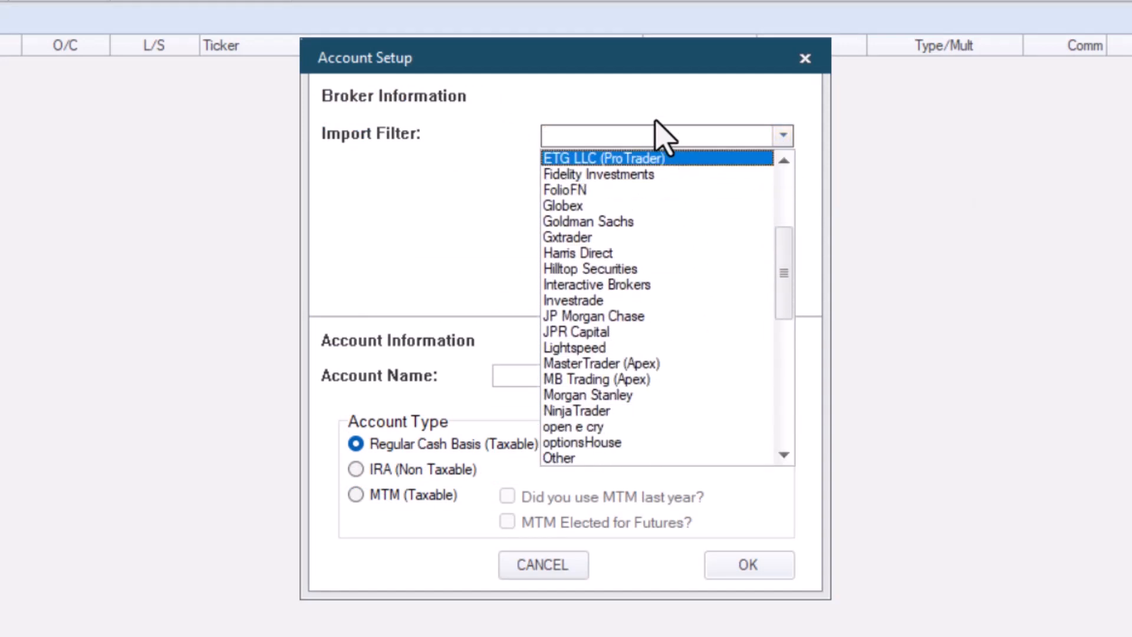
mouse_move(656, 156)
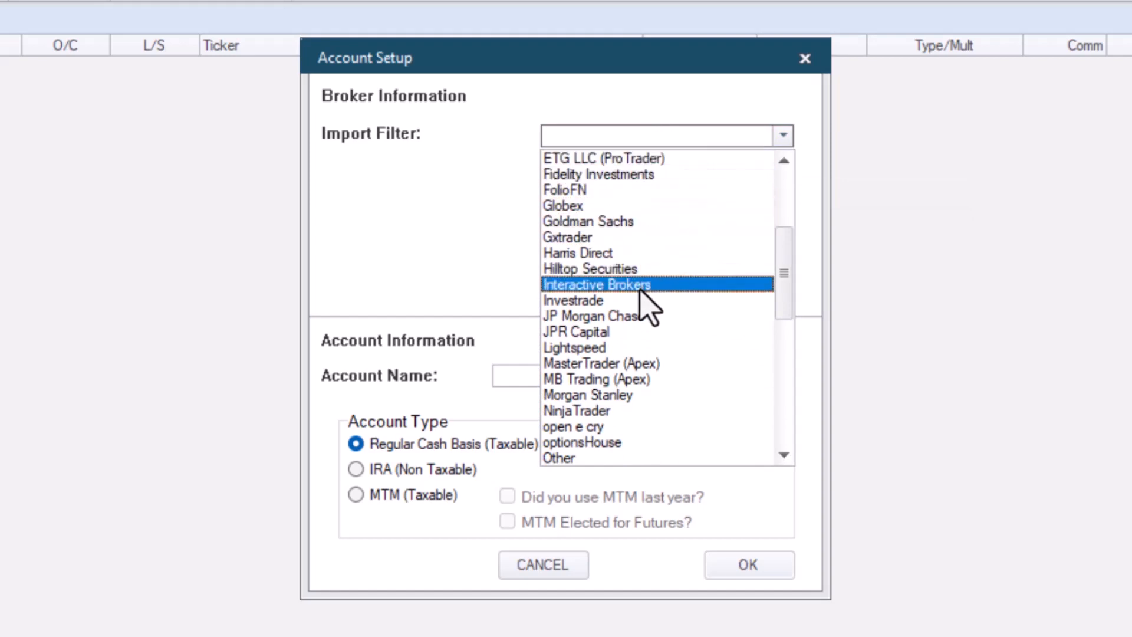
left_click(597, 284)
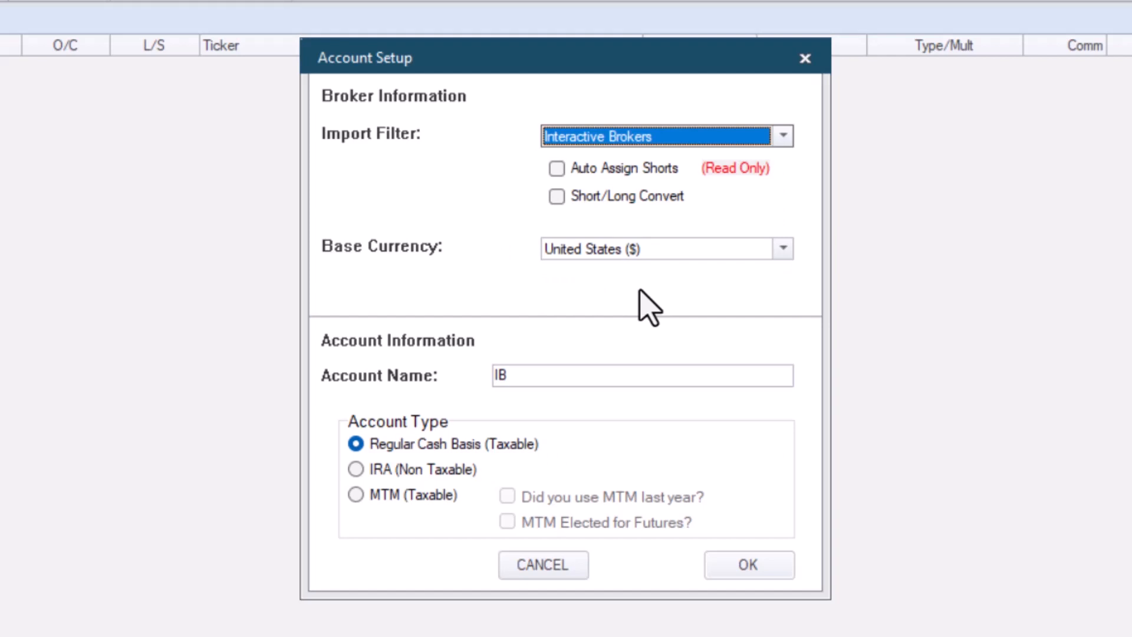
mouse_move(736, 473)
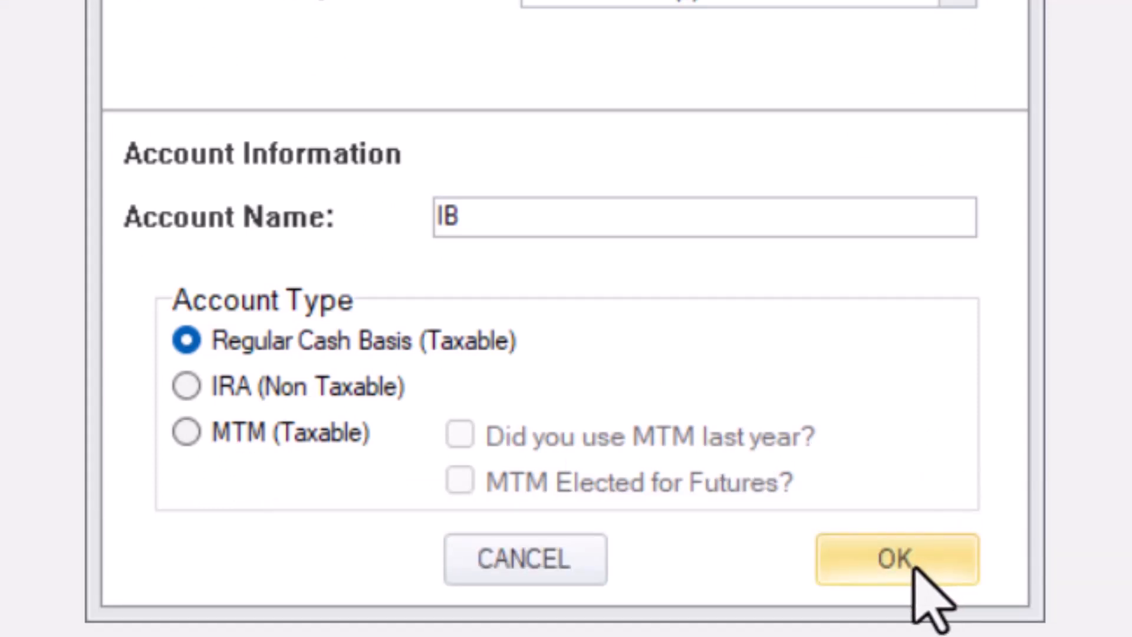
Save the IB account setup and exit the Baseline Positions Wizard to the empty trades grid.
left_click(895, 557)
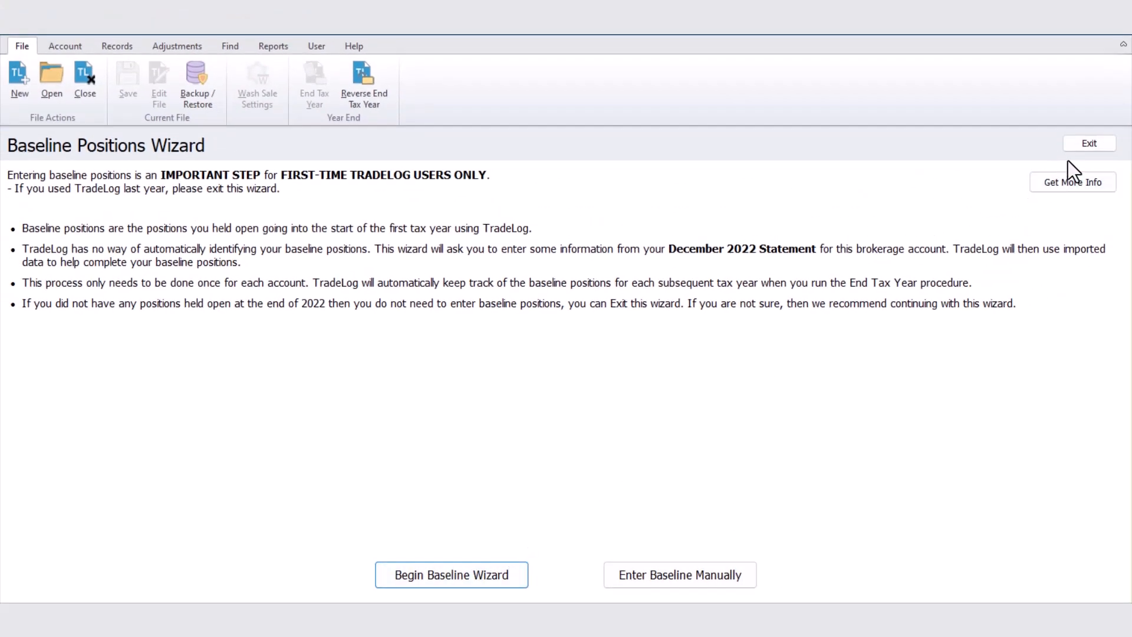
left_click(1088, 143)
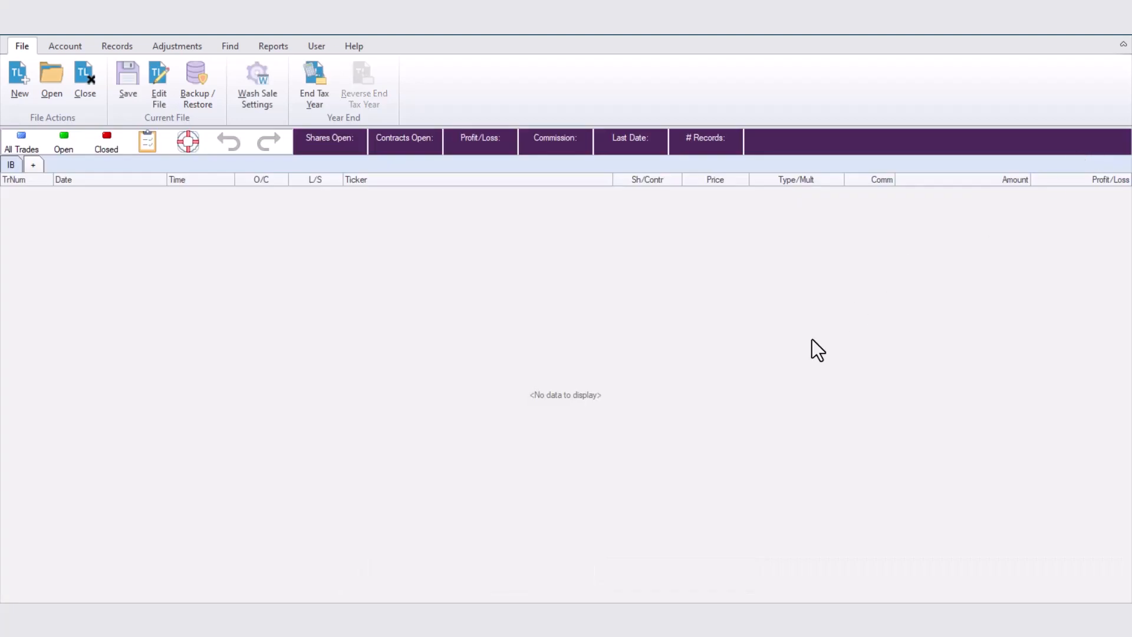